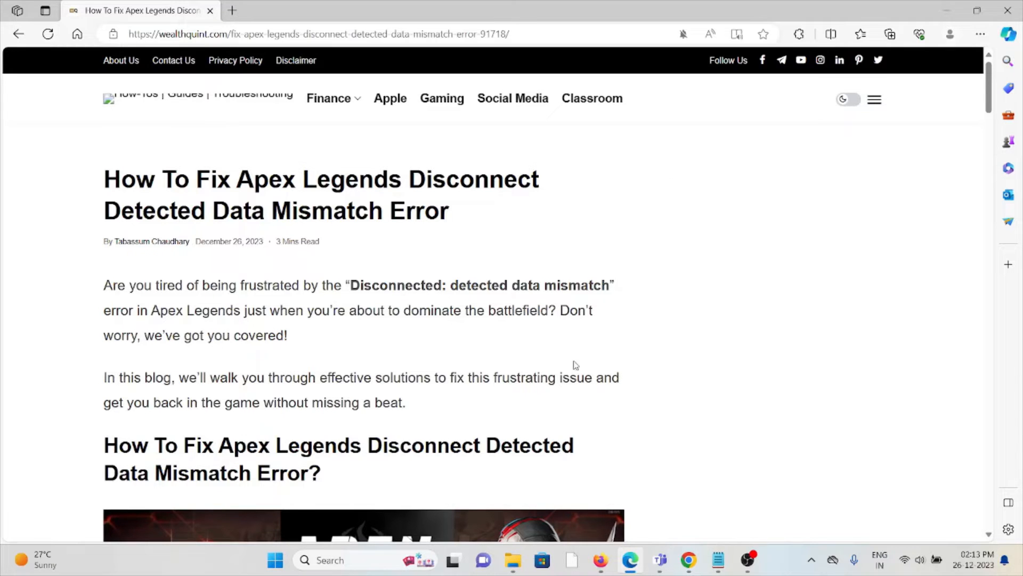
scroll("down", 3)
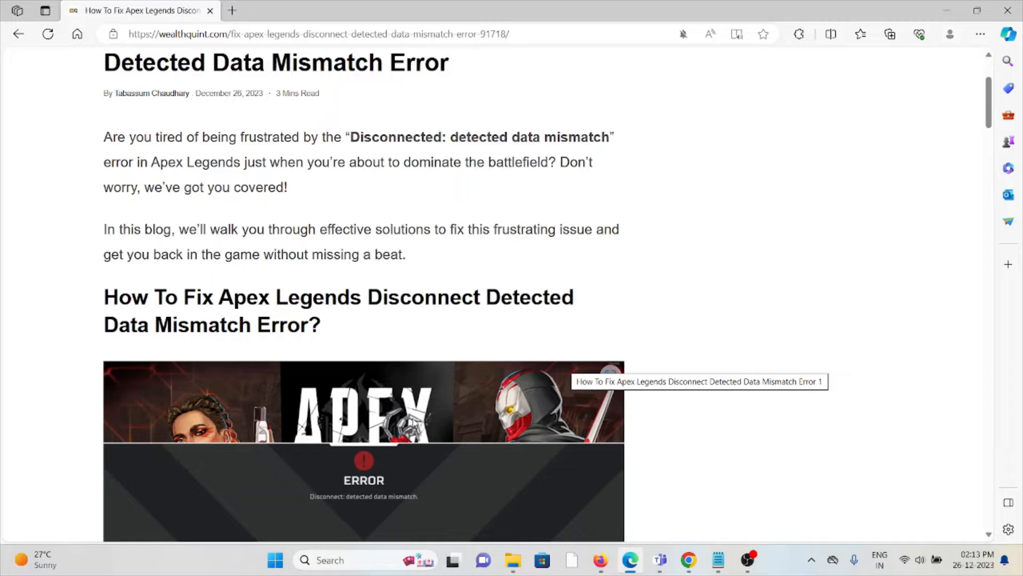
scroll("down", 3)
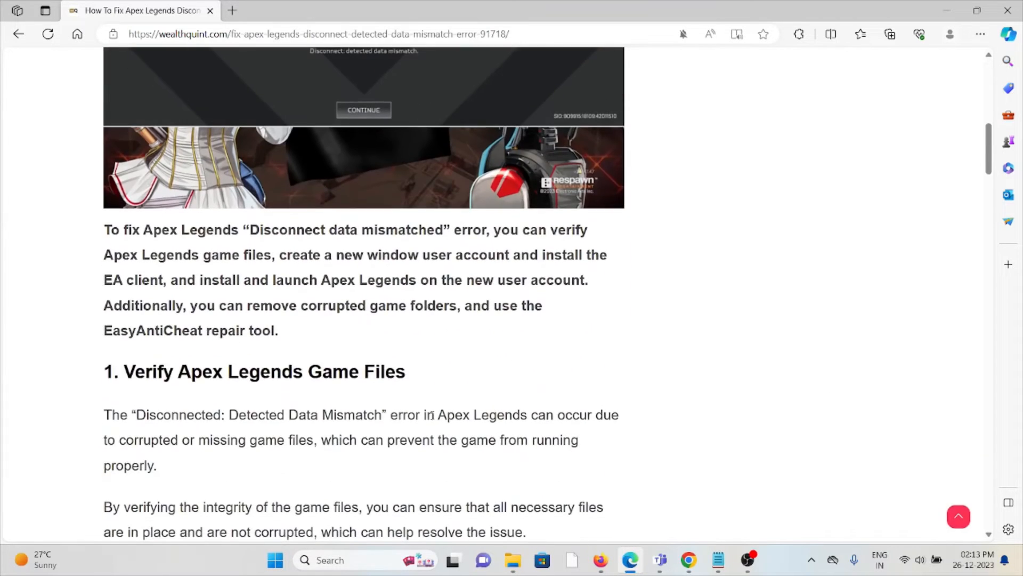
scroll("down", 3)
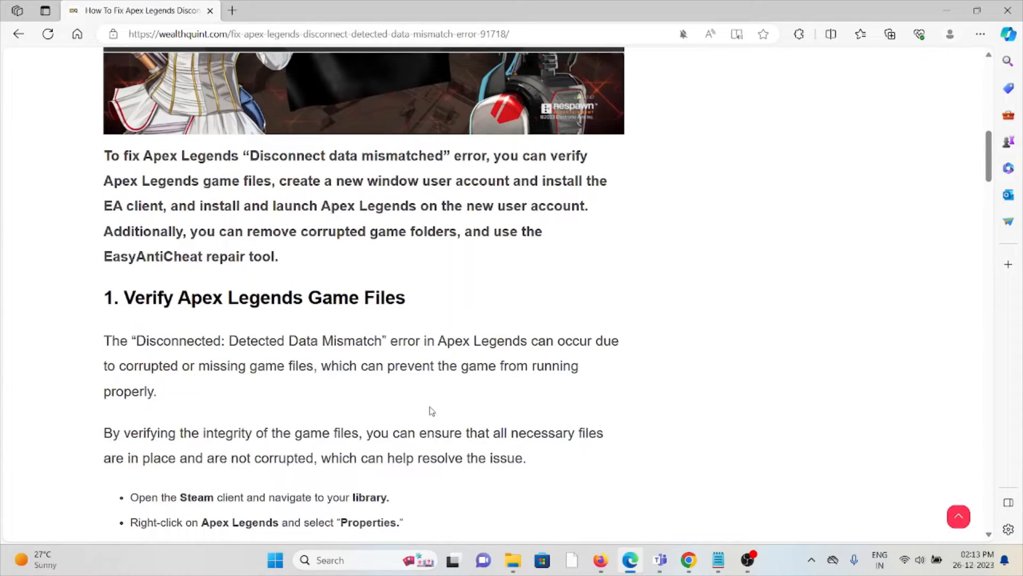
mouse_move(435, 405)
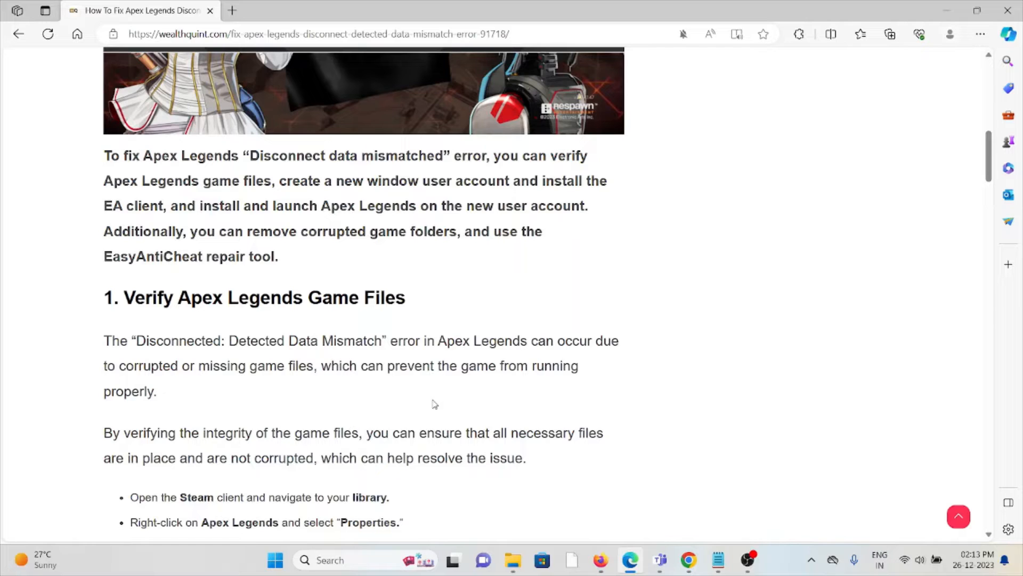
scroll("down", 3)
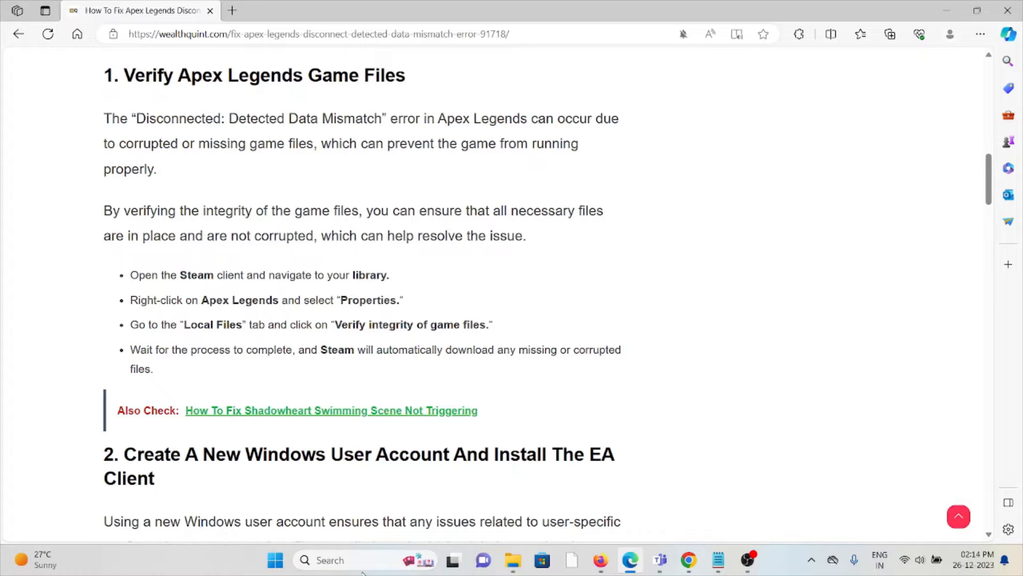
scroll("down", 3)
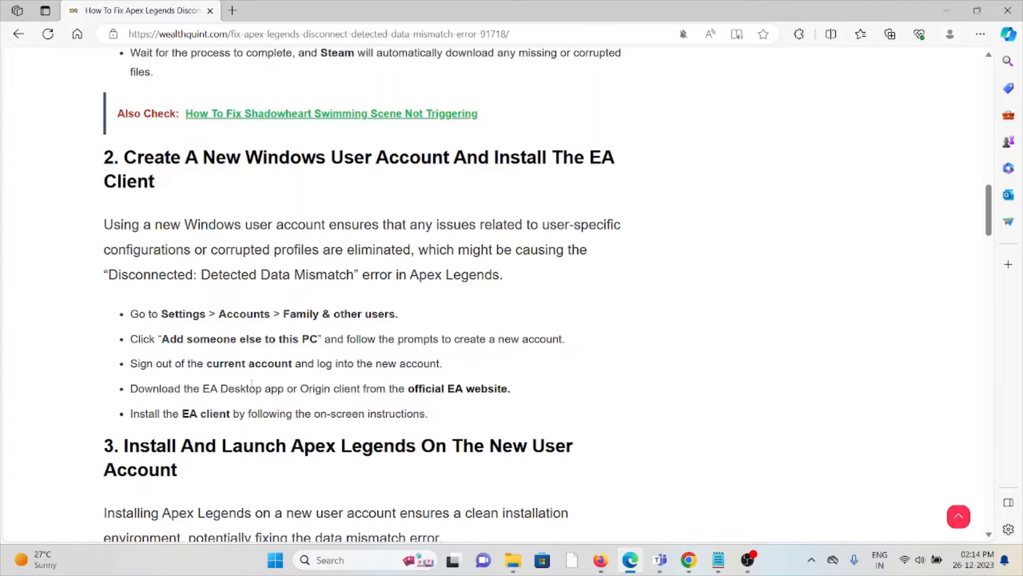
scroll("down", 3)
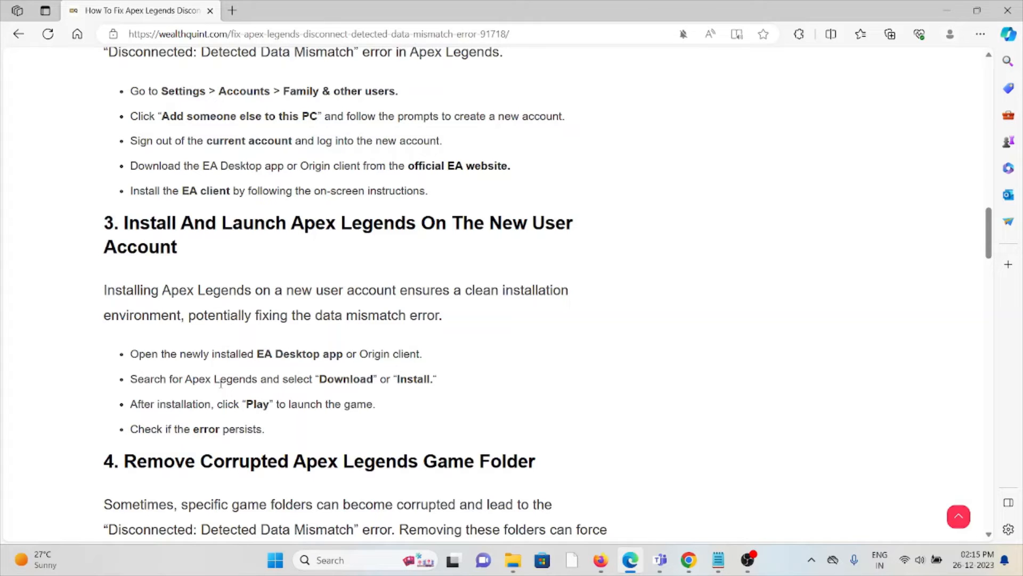
mouse_move(429, 417)
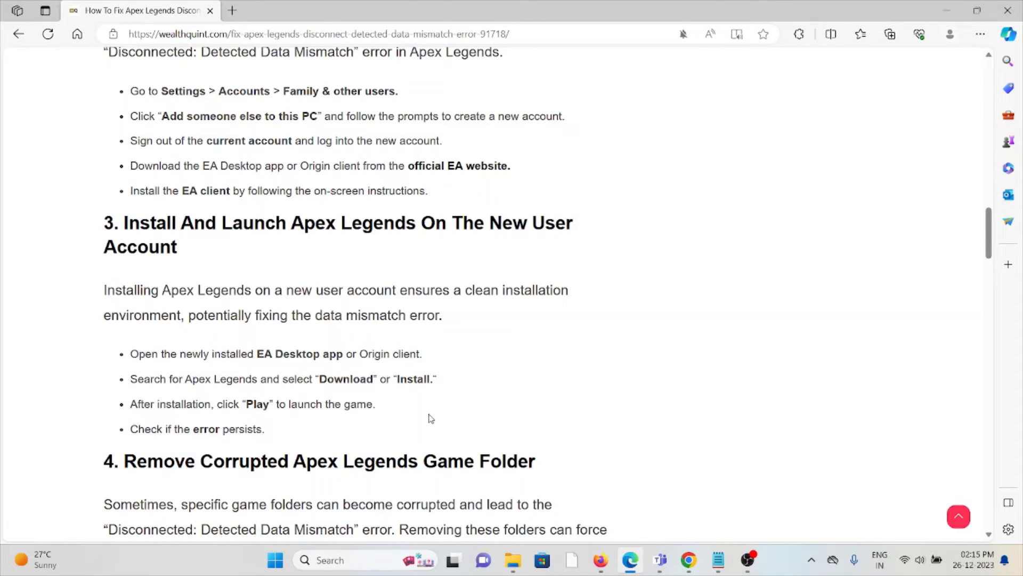
scroll("down", 3)
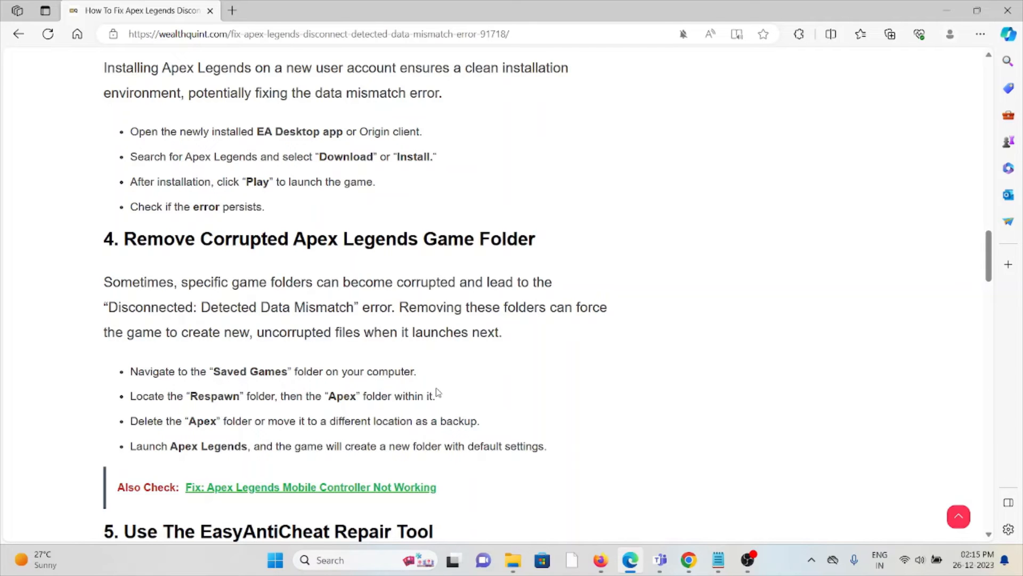
scroll("down", 3)
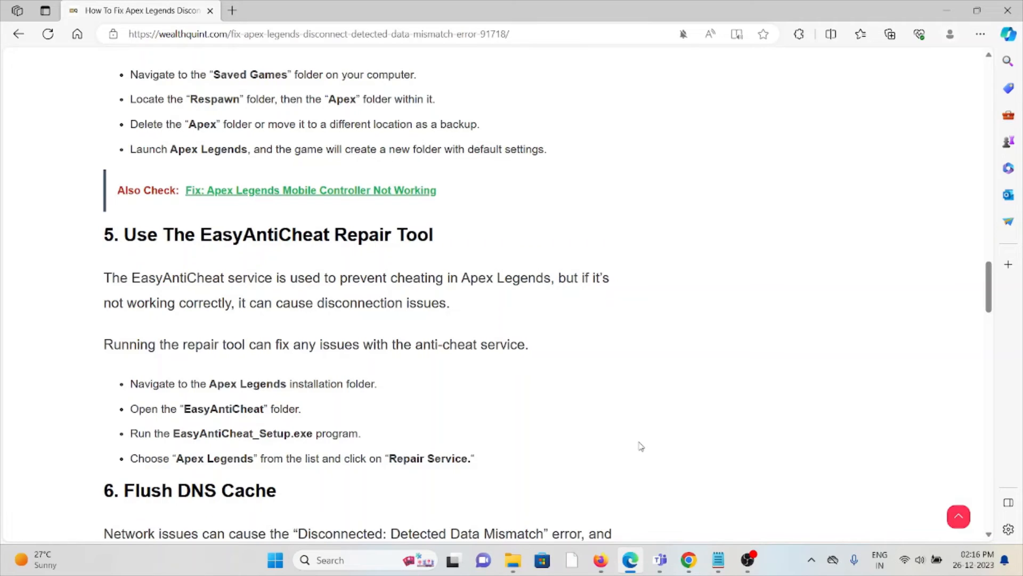
mouse_move(626, 441)
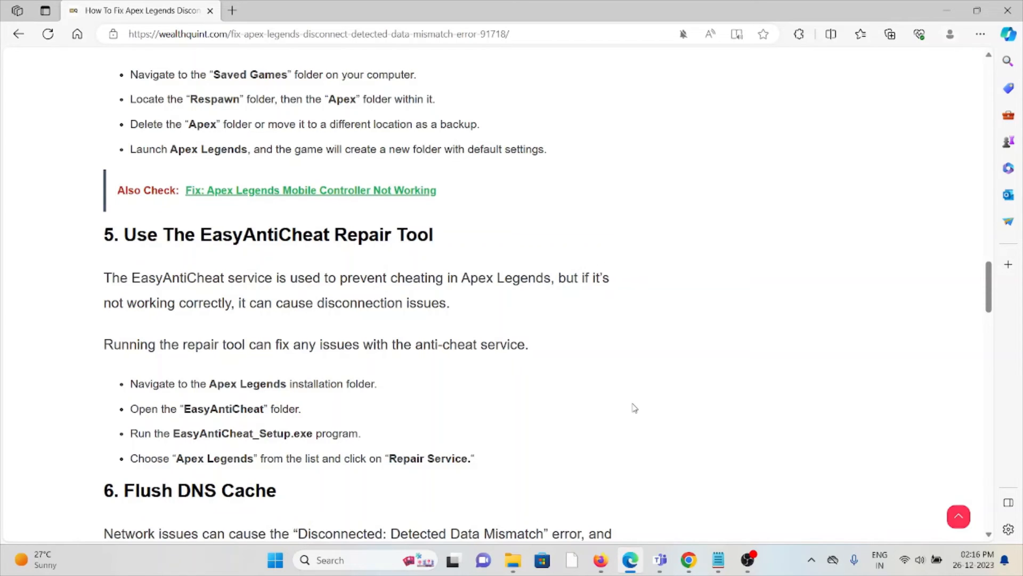
scroll("down", 3)
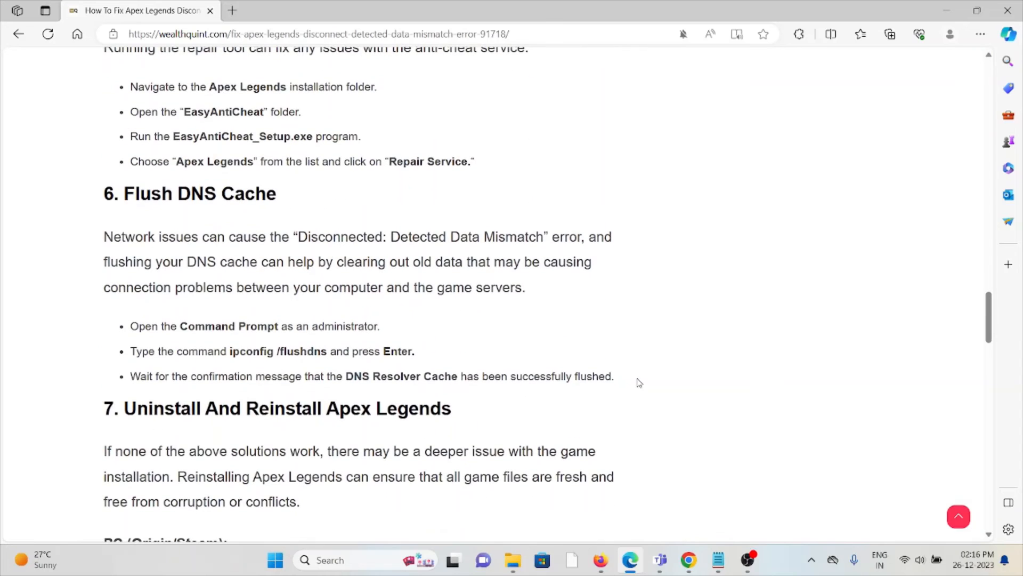
mouse_move(649, 381)
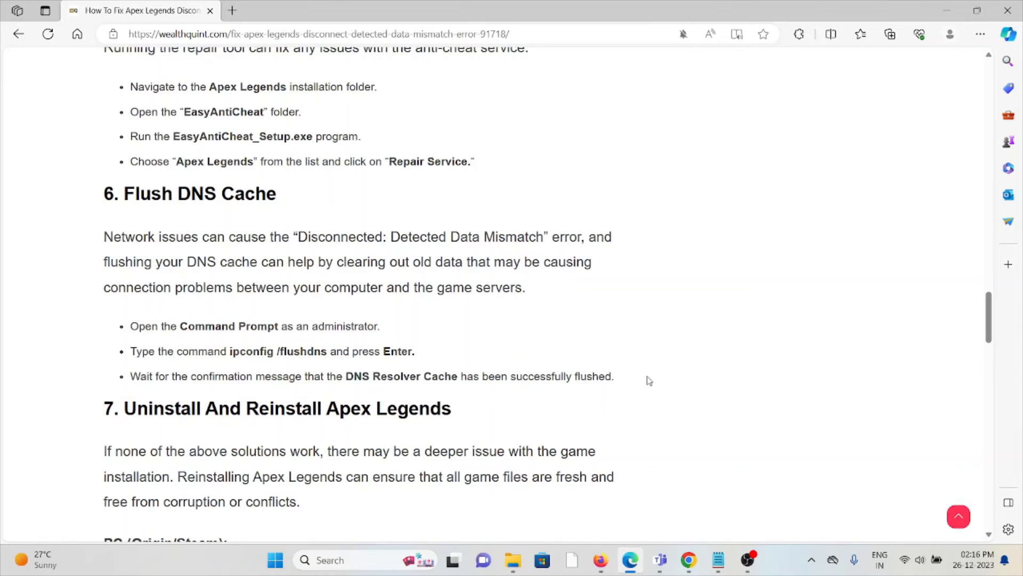
mouse_move(658, 377)
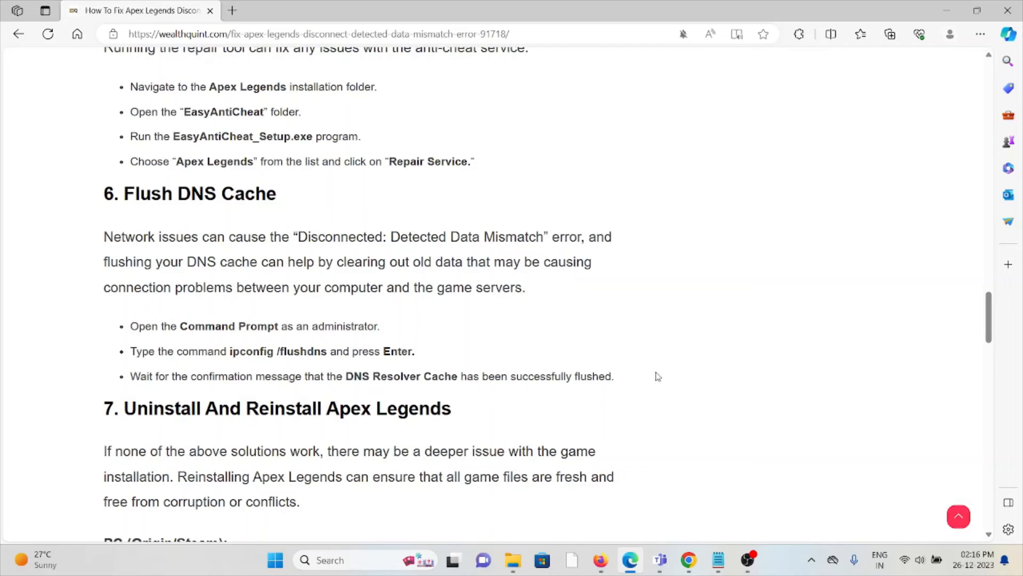
mouse_move(652, 374)
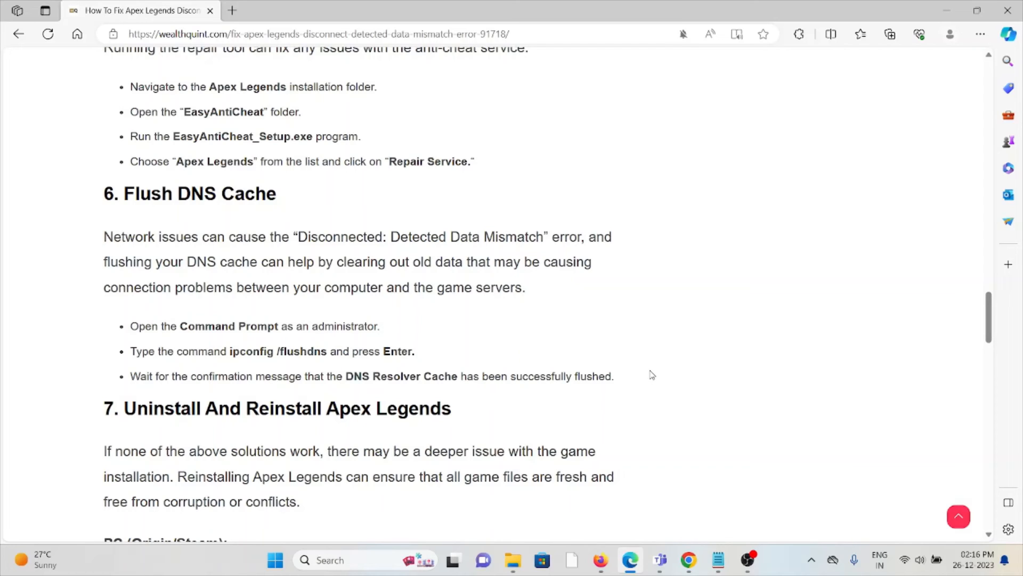
mouse_move(653, 373)
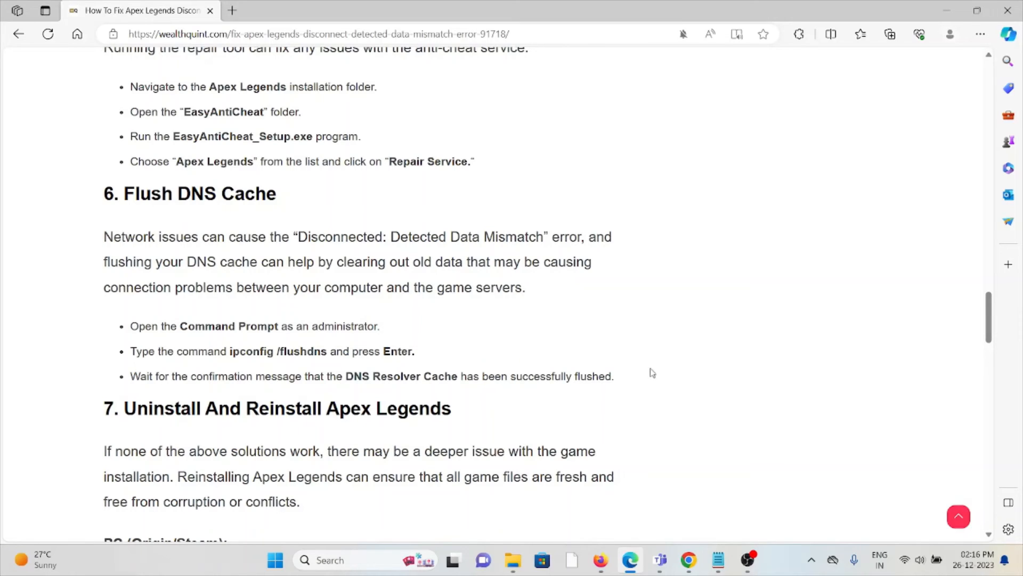
mouse_move(665, 379)
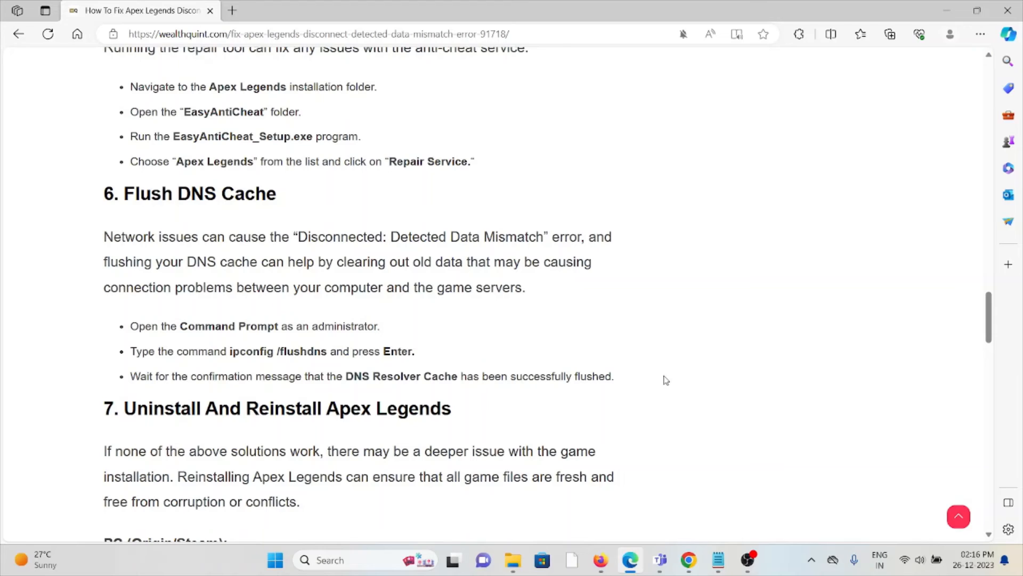
mouse_move(369, 398)
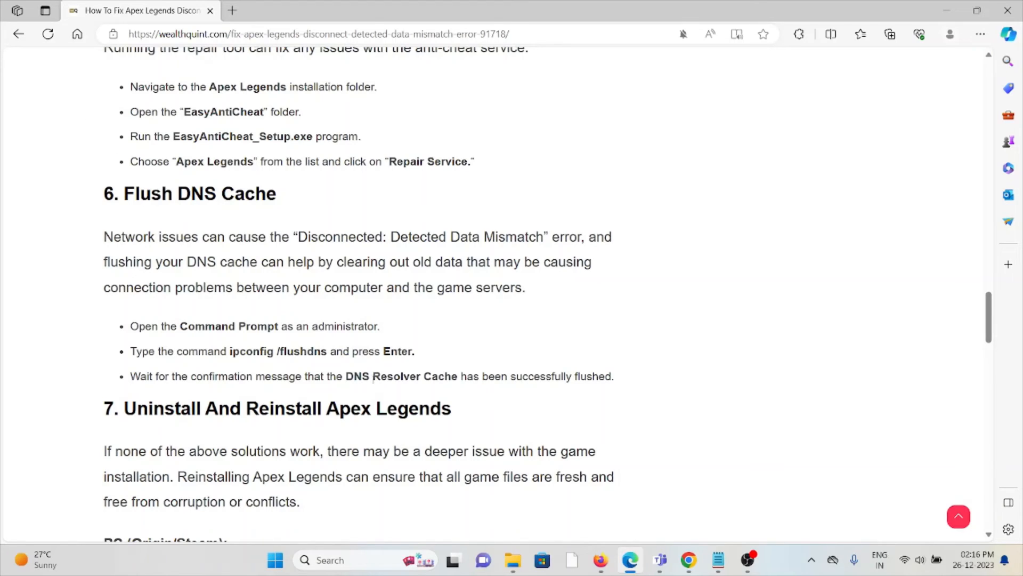
scroll("down", 3)
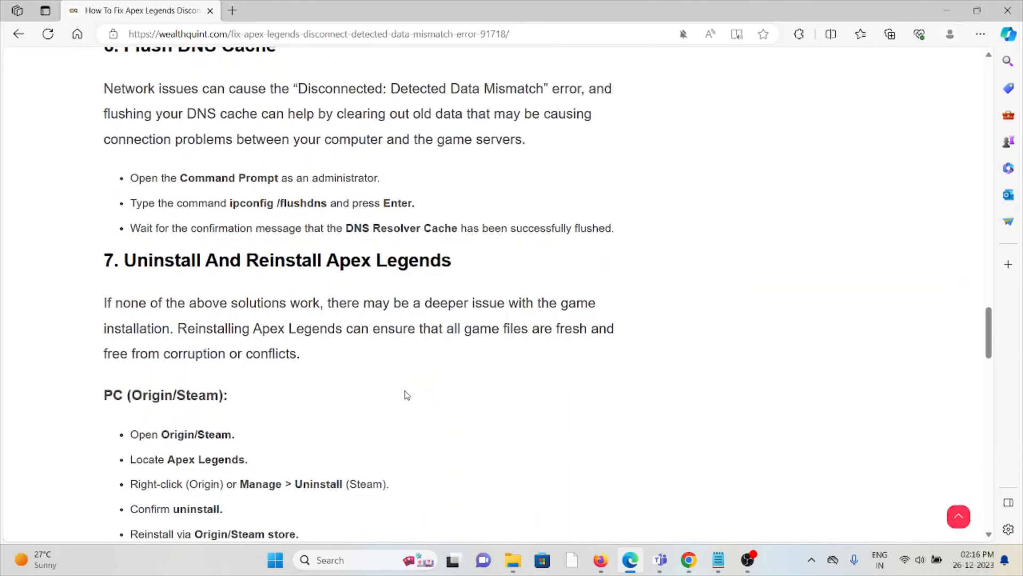
scroll("down", 3)
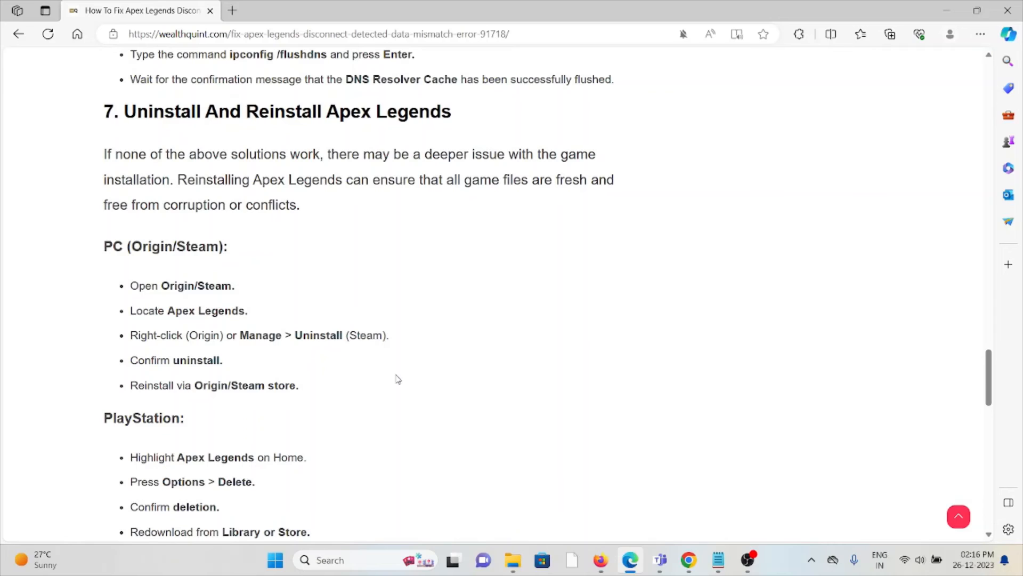
mouse_move(397, 353)
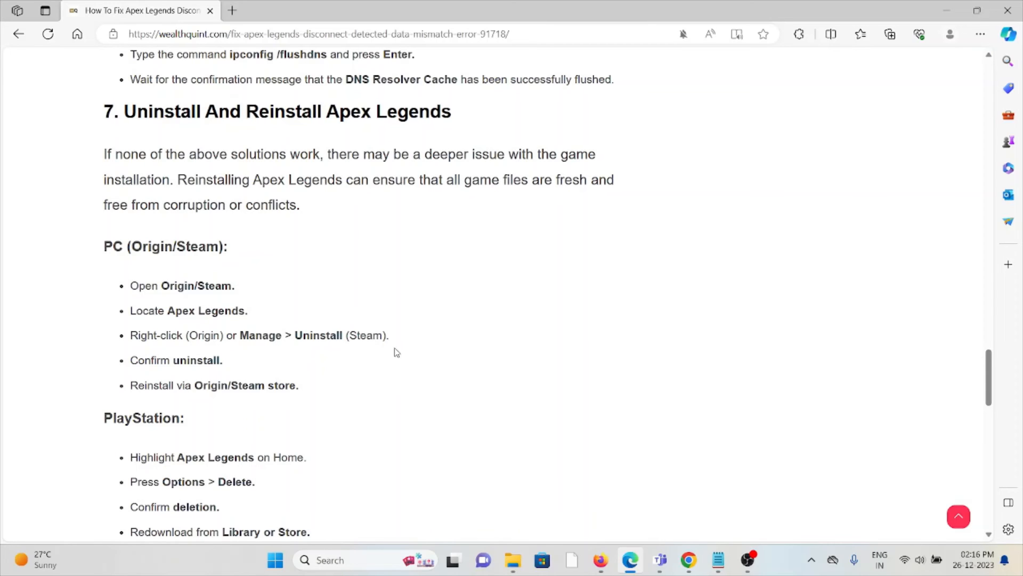
mouse_move(399, 345)
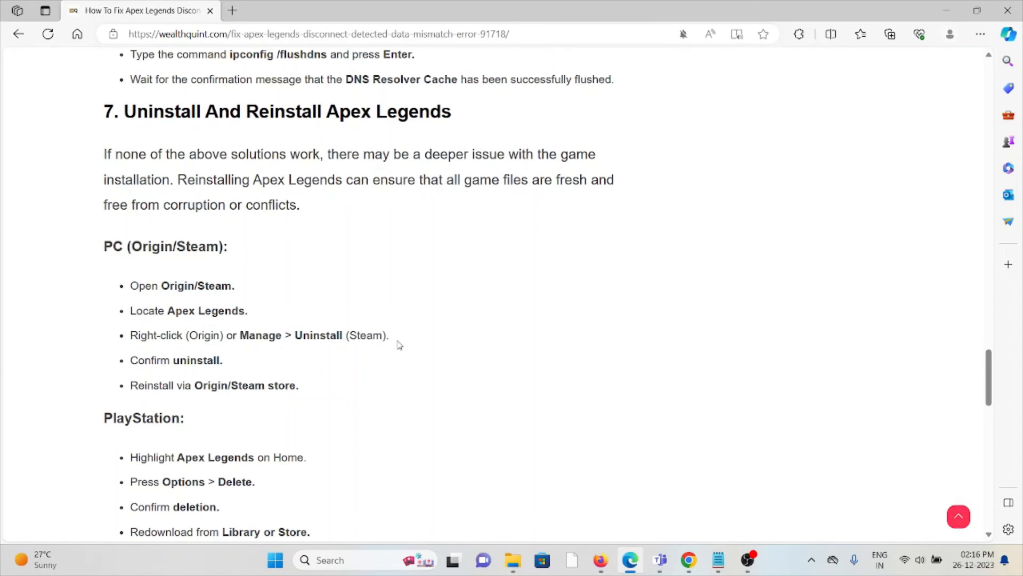
mouse_move(393, 340)
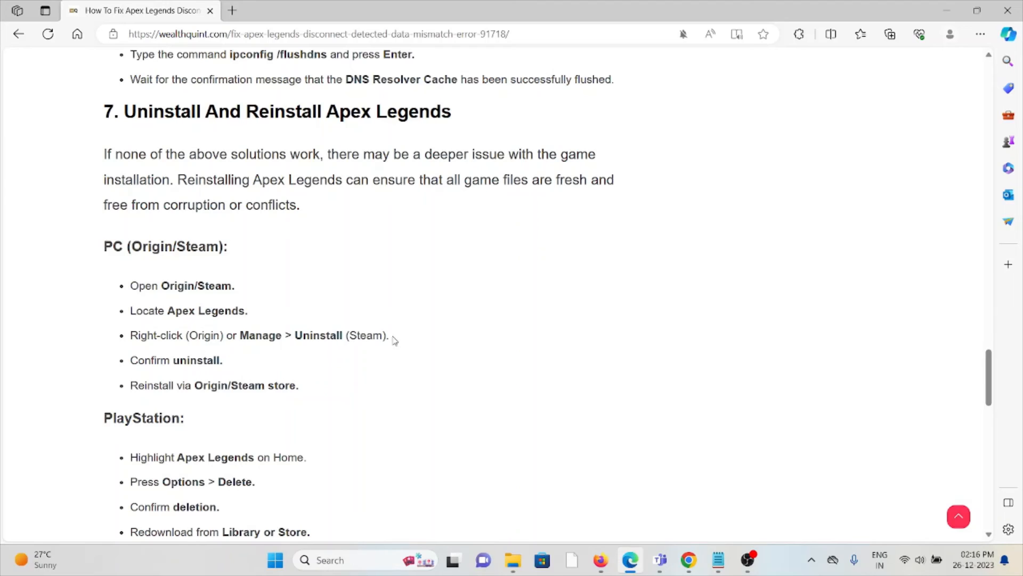
mouse_move(382, 313)
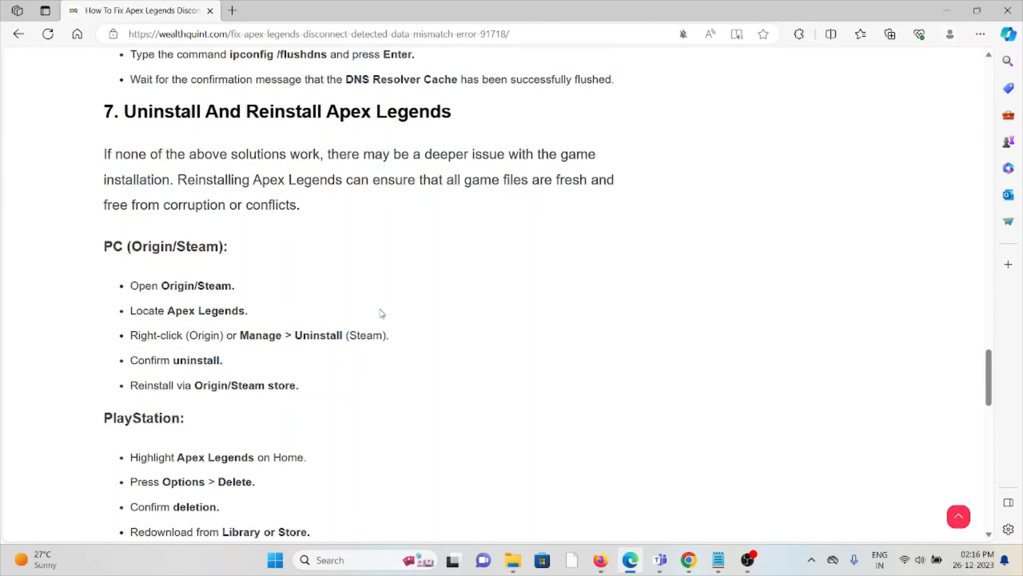
mouse_move(368, 303)
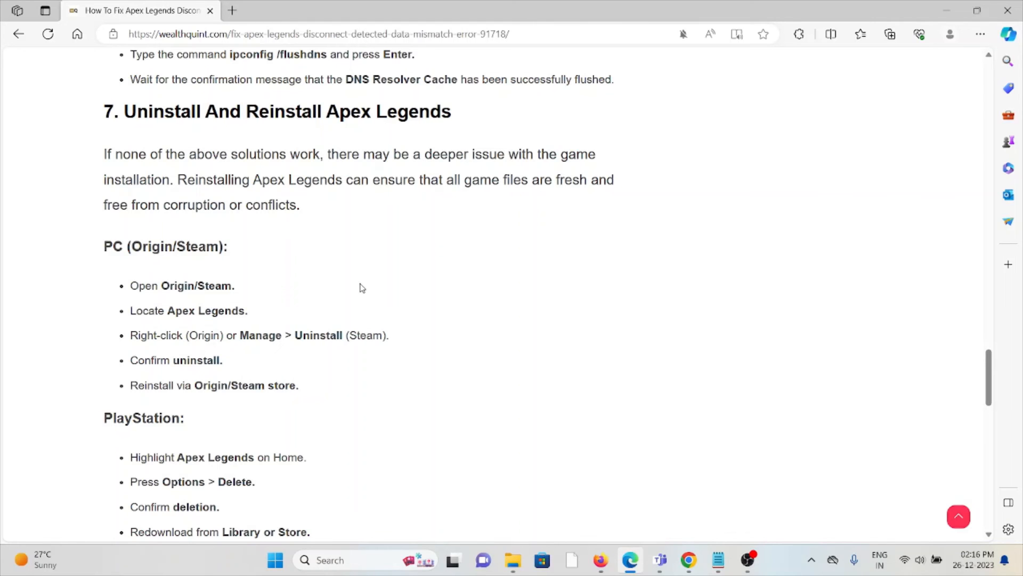
scroll("down", 3)
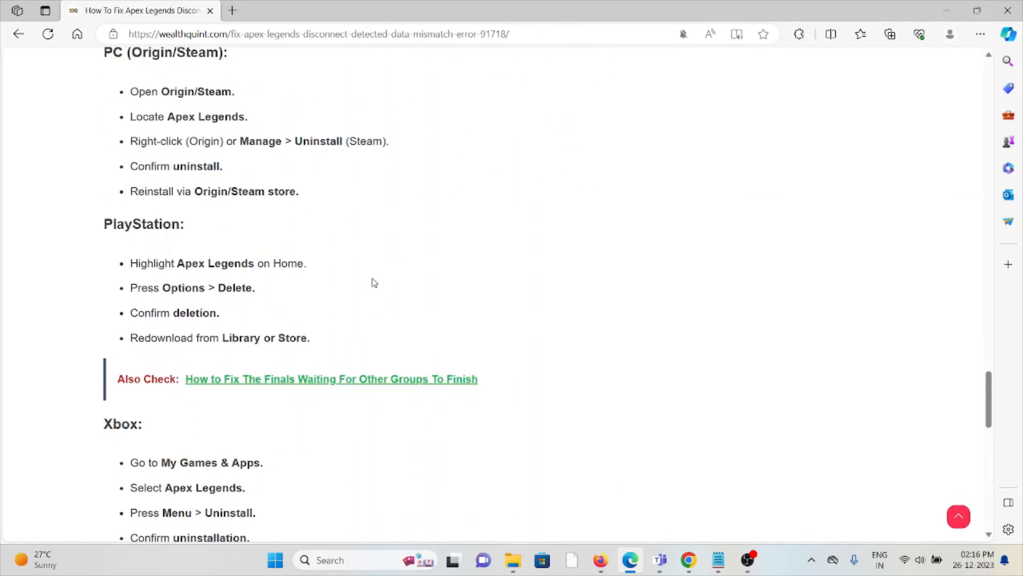
scroll("down", 3)
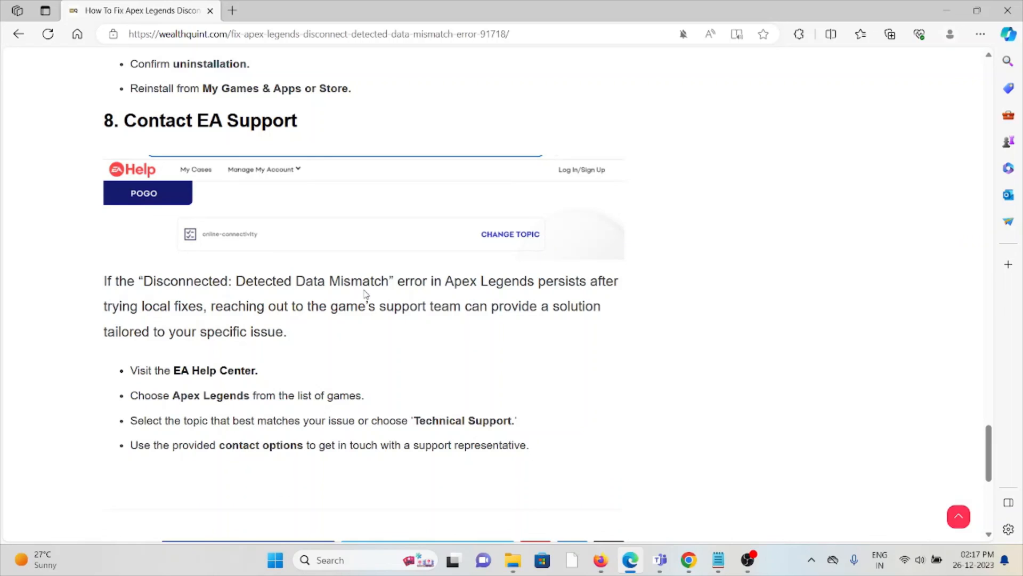
mouse_move(360, 160)
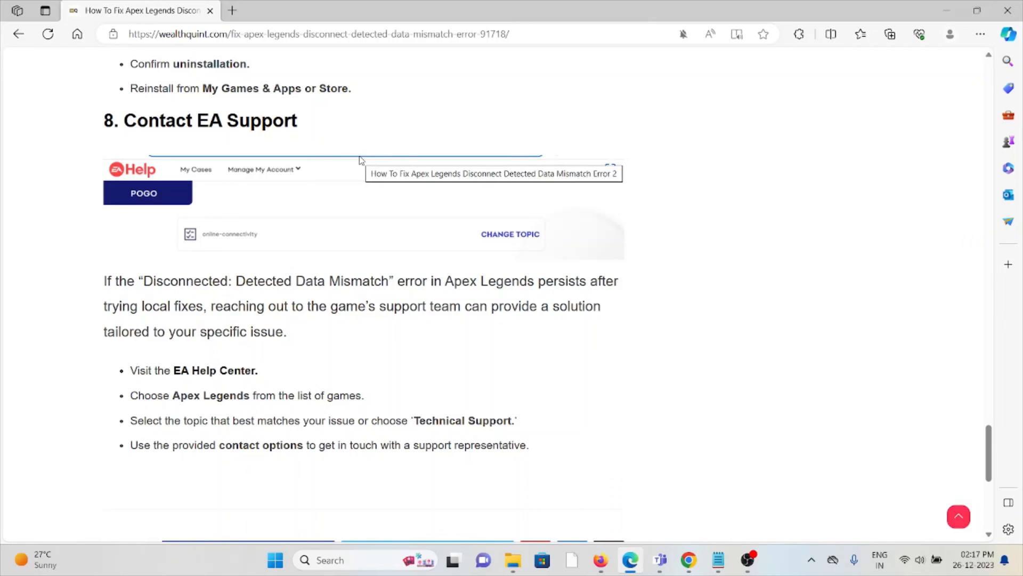